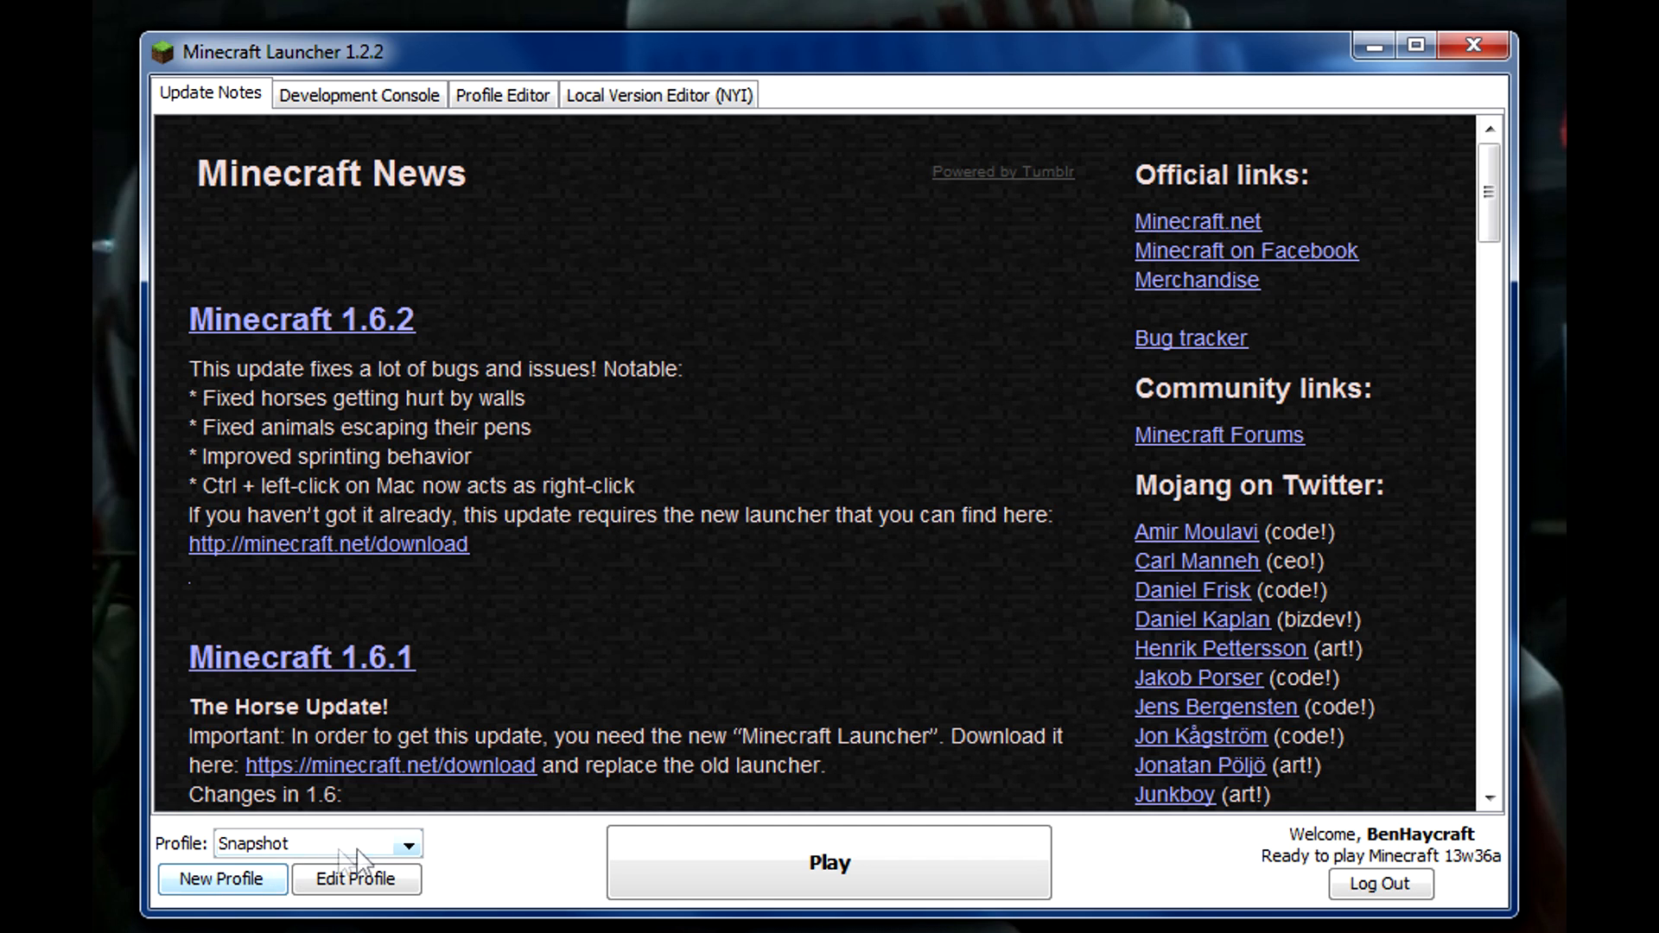
View the Snapshot profile's settings and close them unchanged
left_click(356, 880)
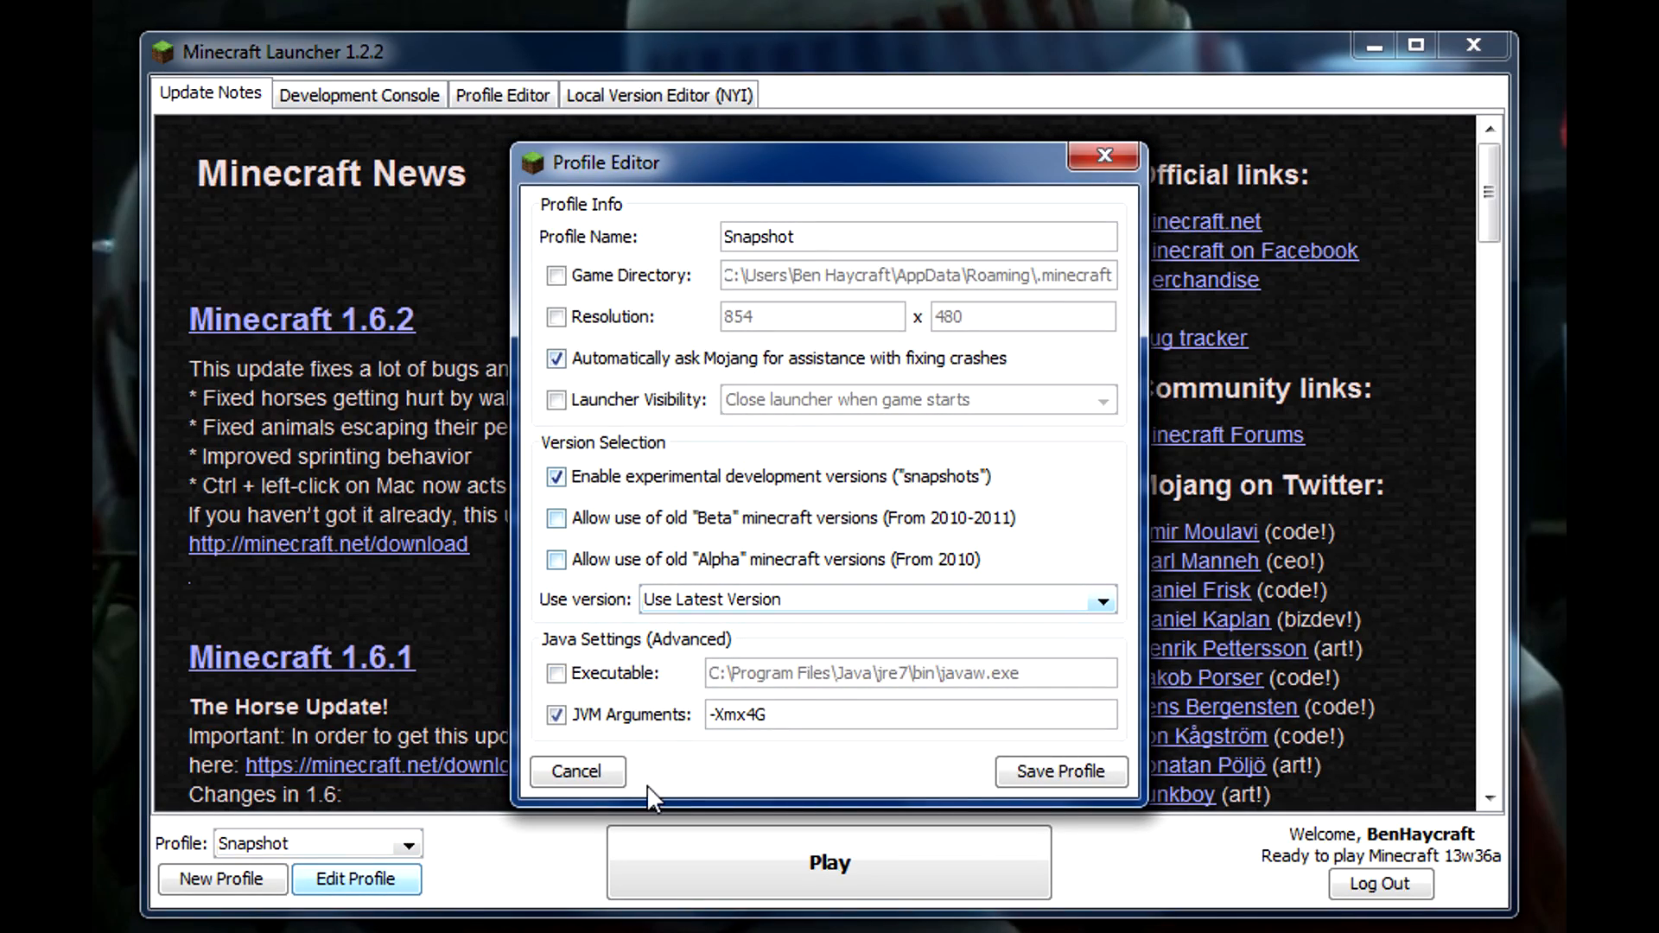
left_click(577, 771)
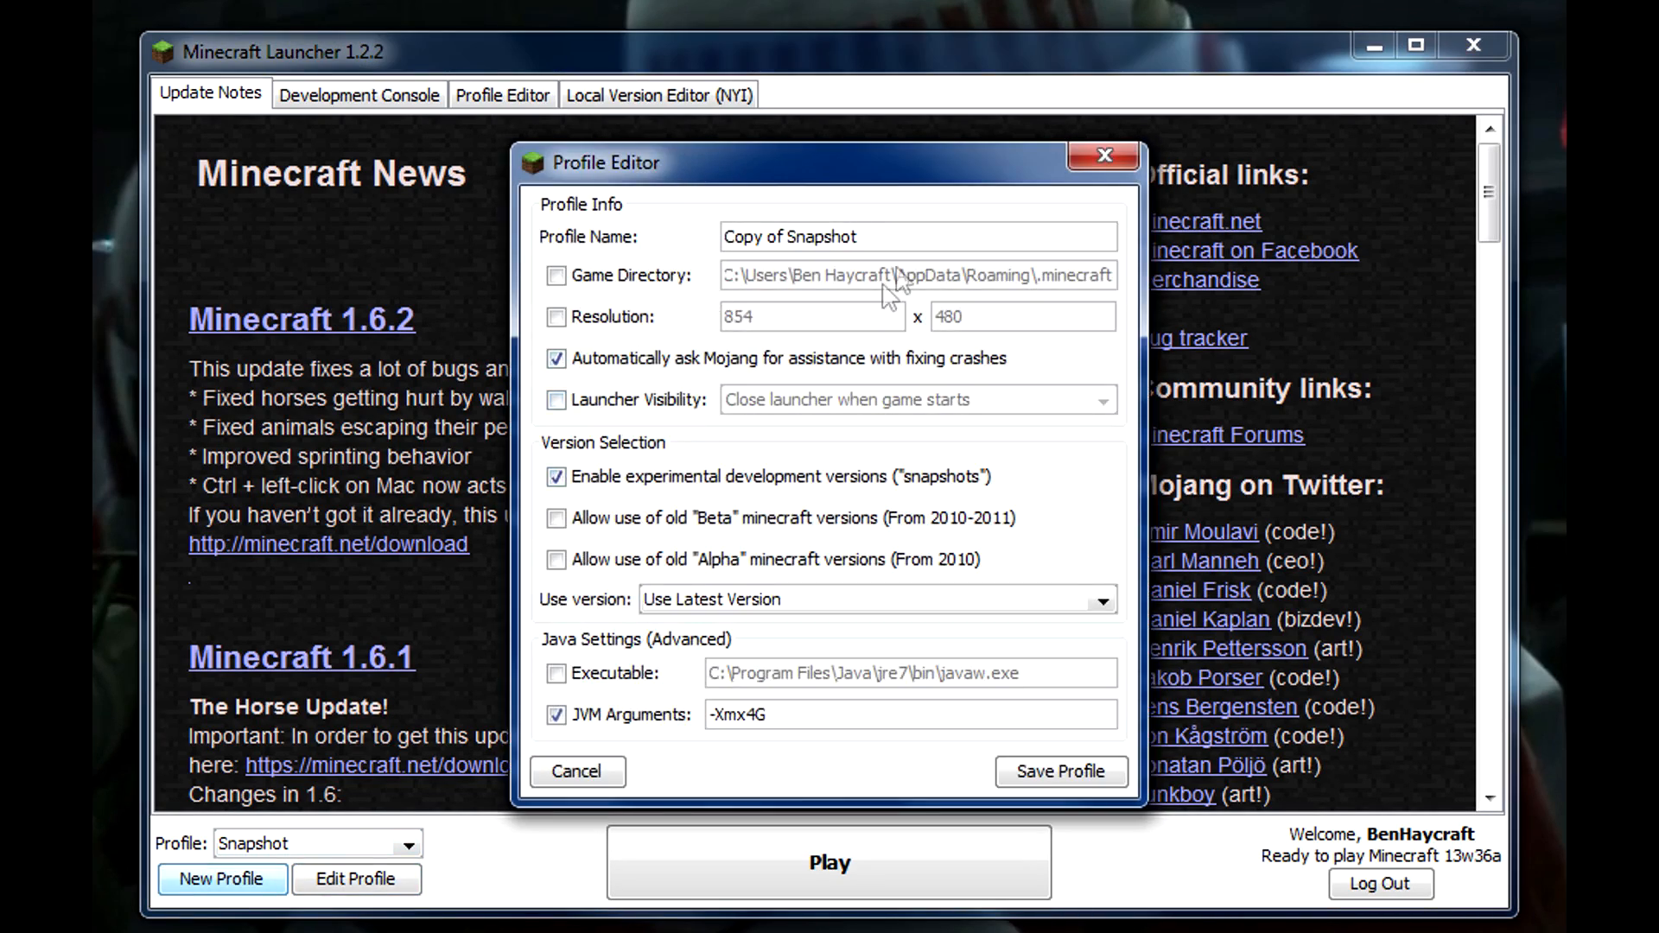
Replace the profile name 'Copy of Snapshot' with 'Snapshot 2'
triple_click(792, 237)
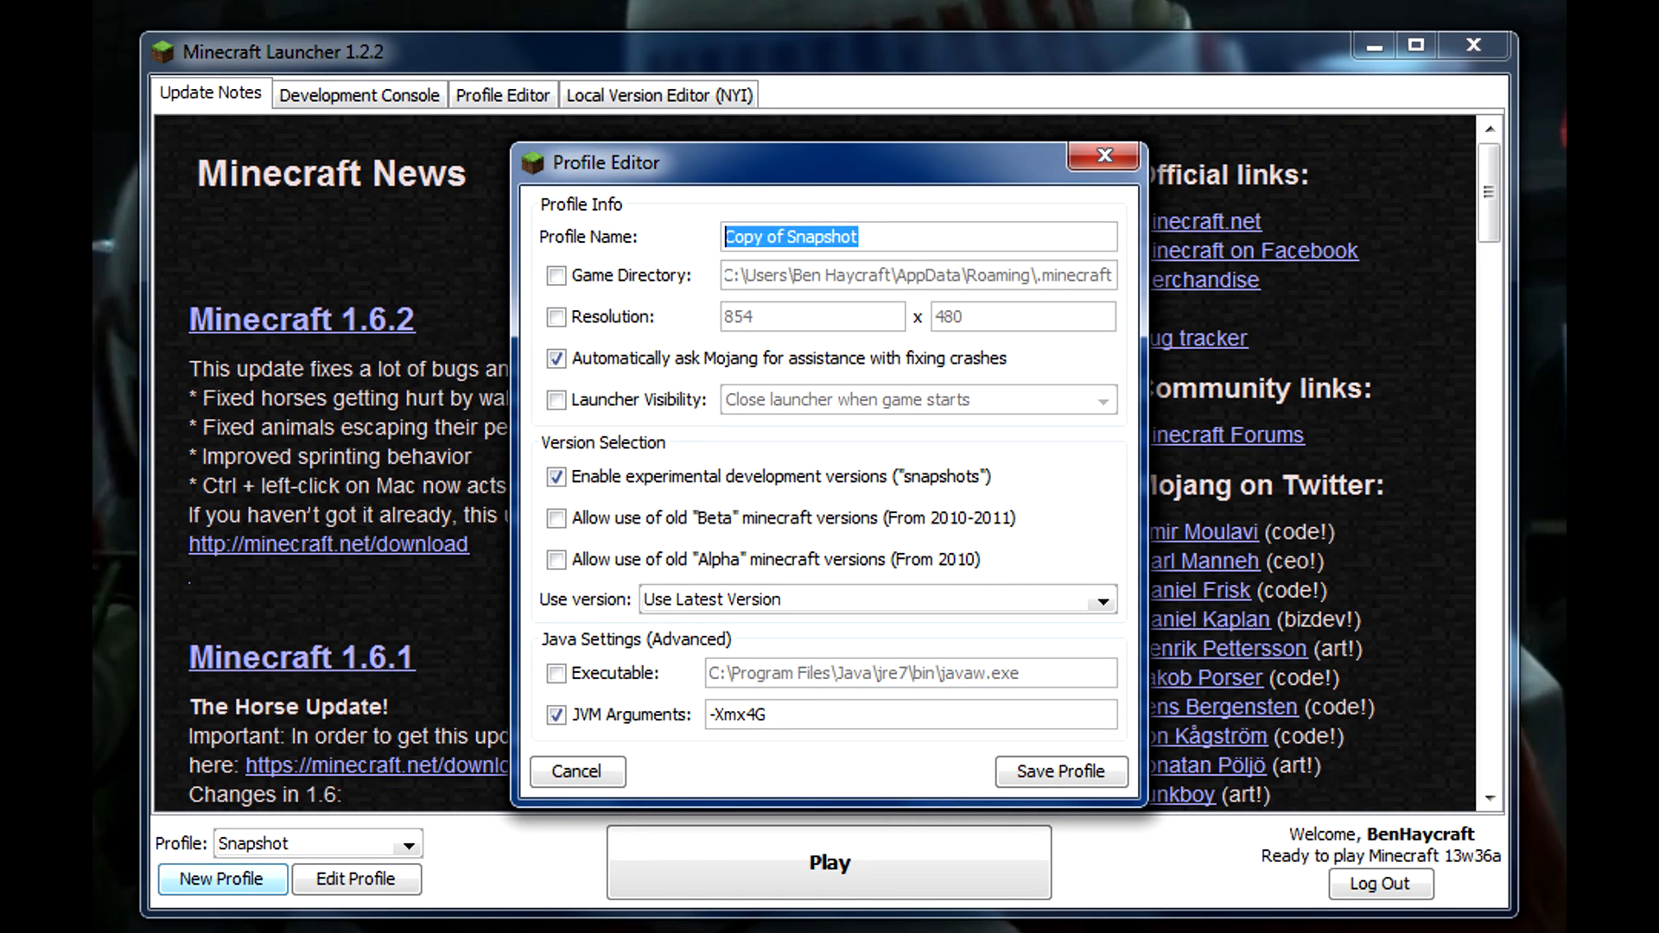
type("Sh")
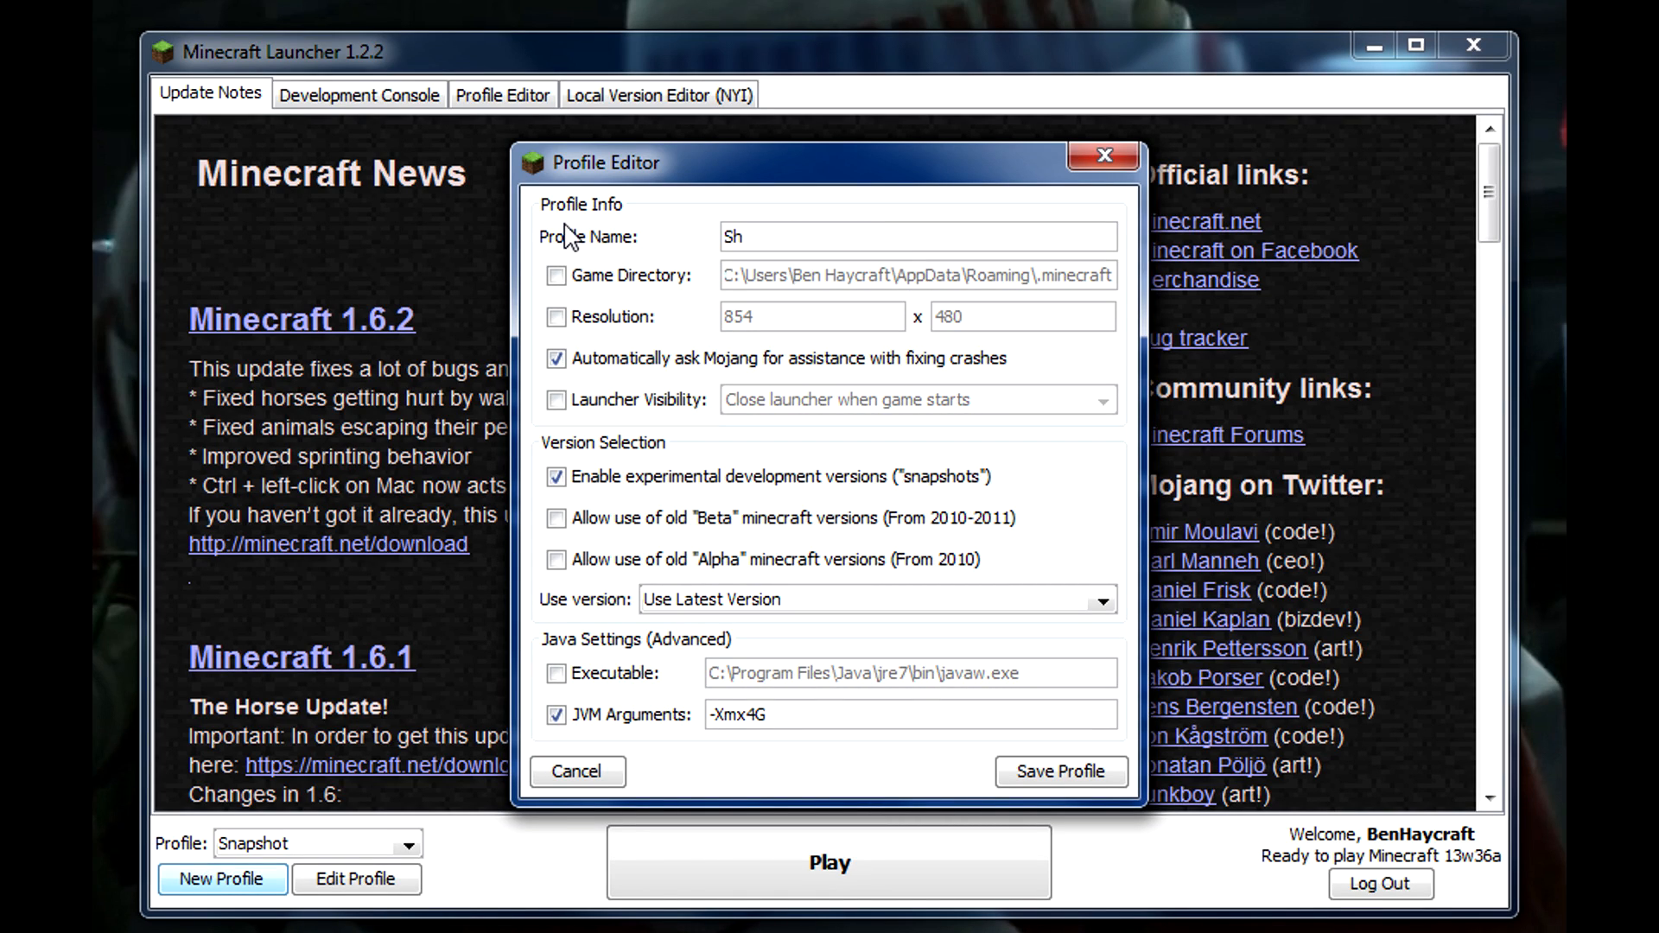
type("napshot 2")
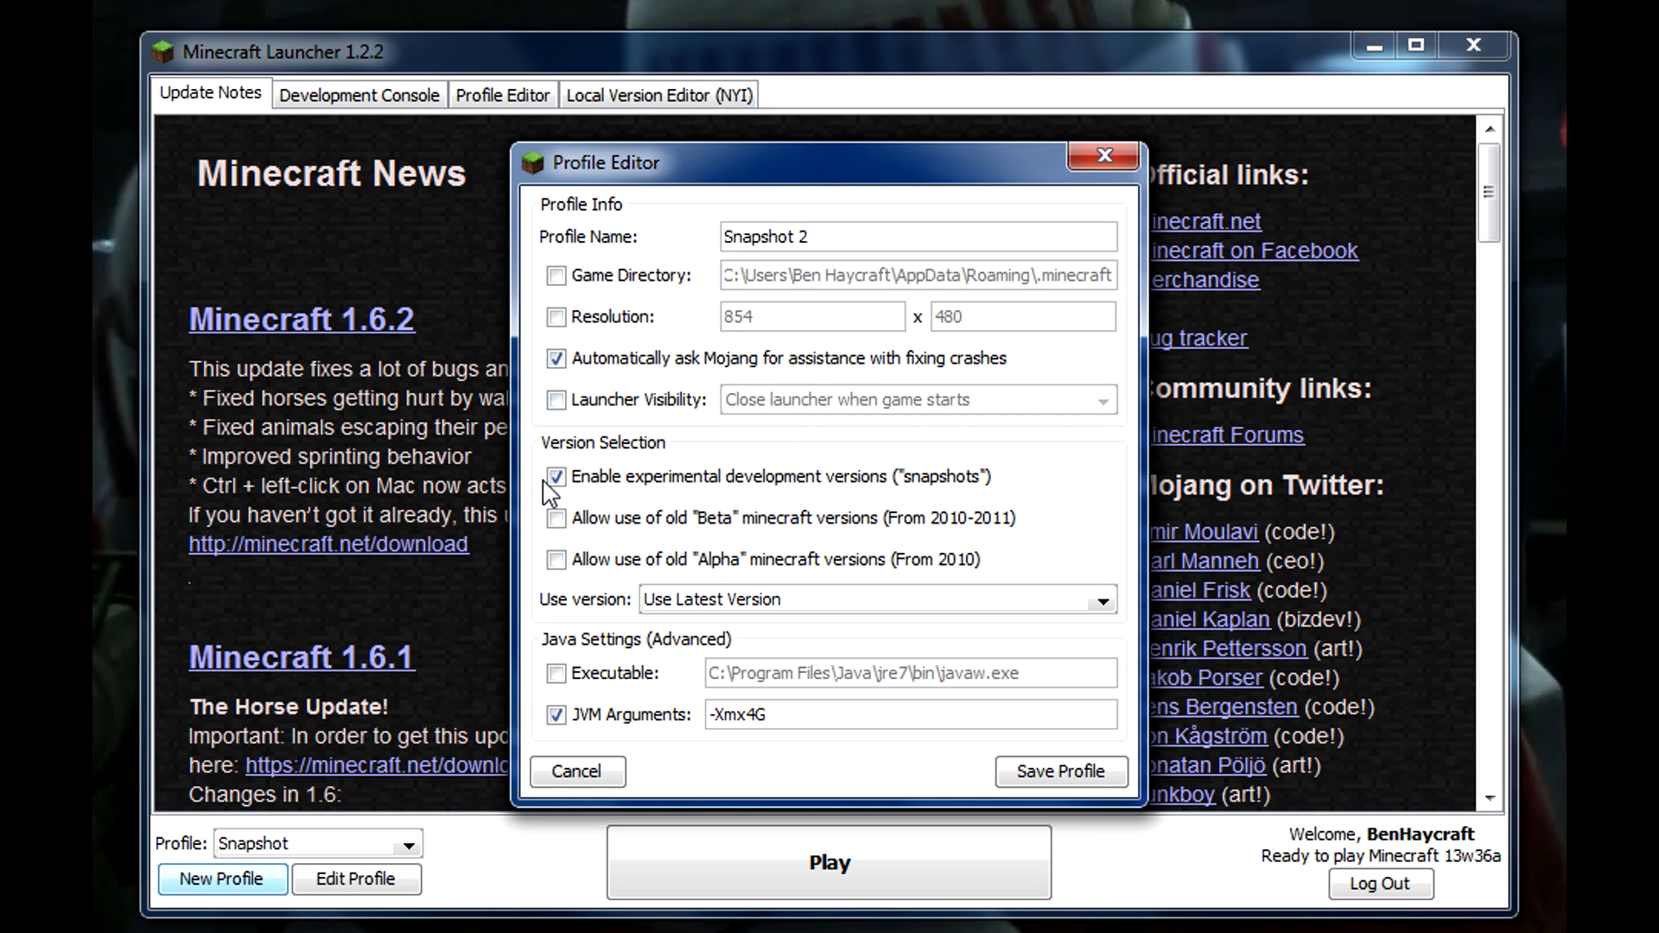
left_click(557, 478)
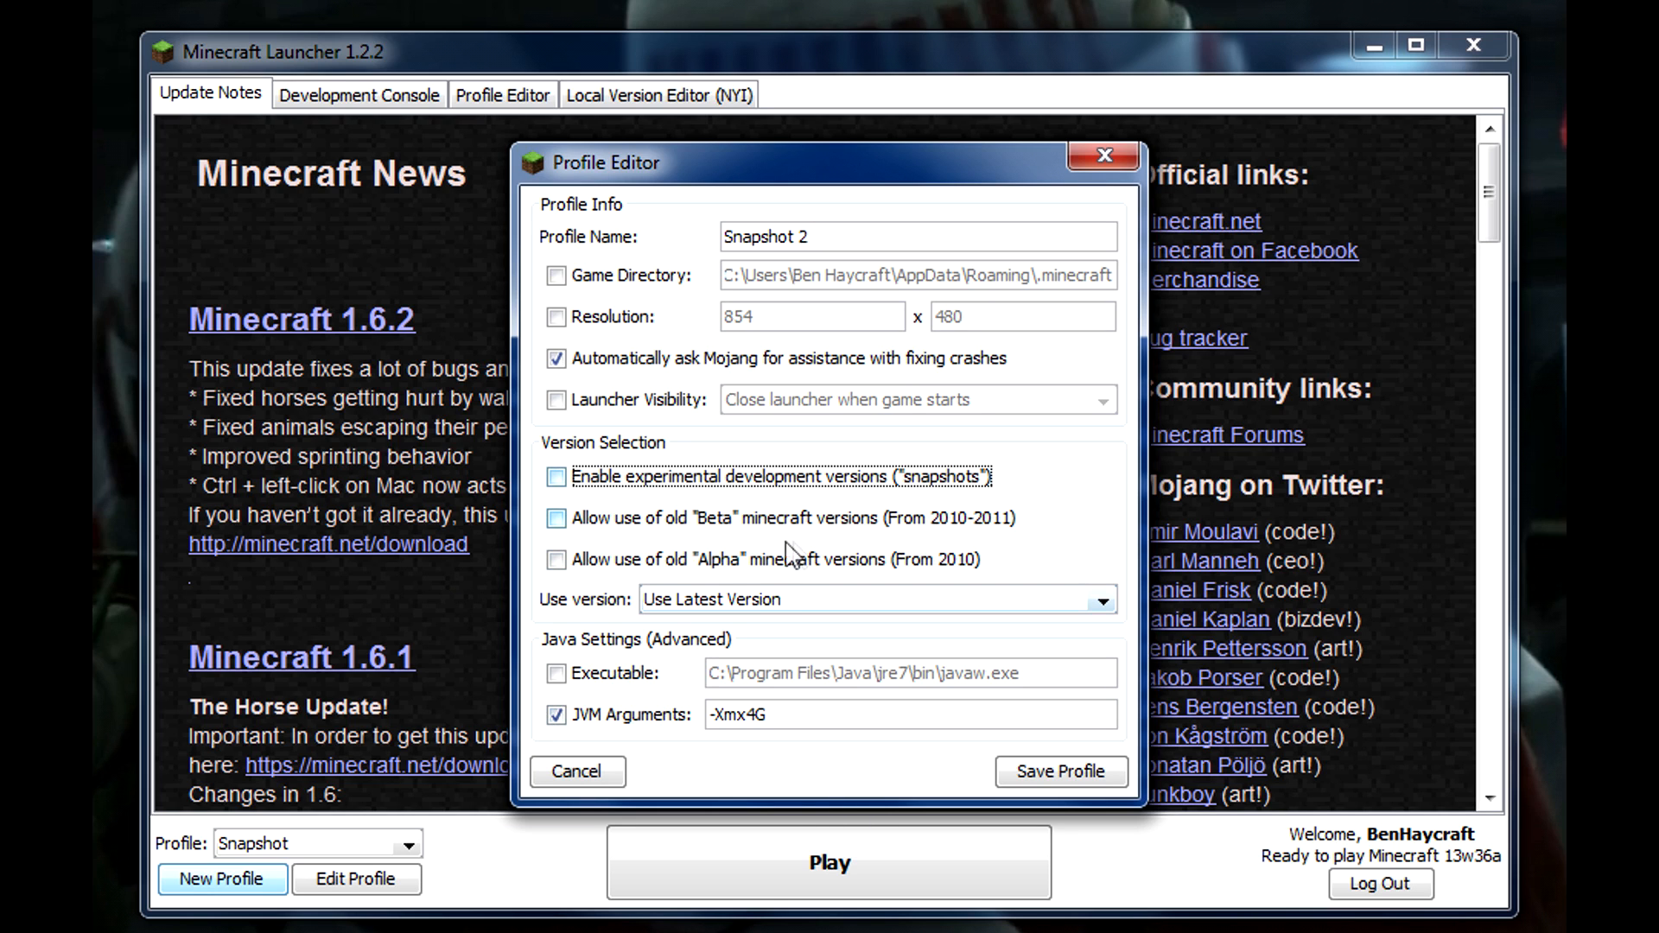
left_click(557, 477)
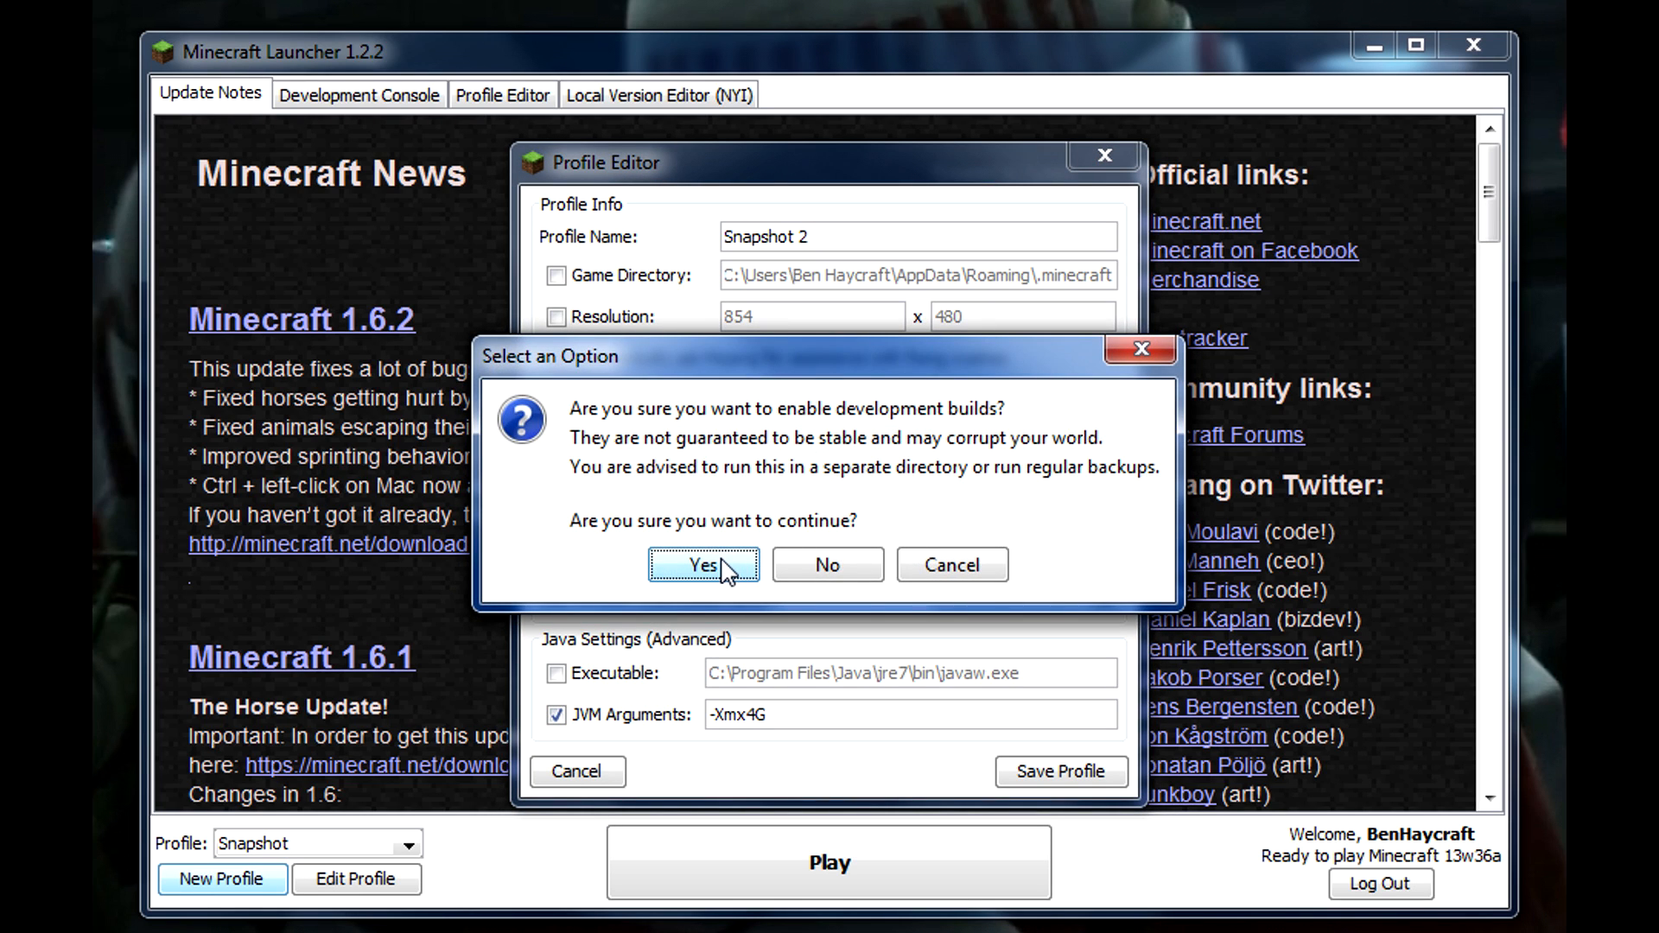
left_click(704, 564)
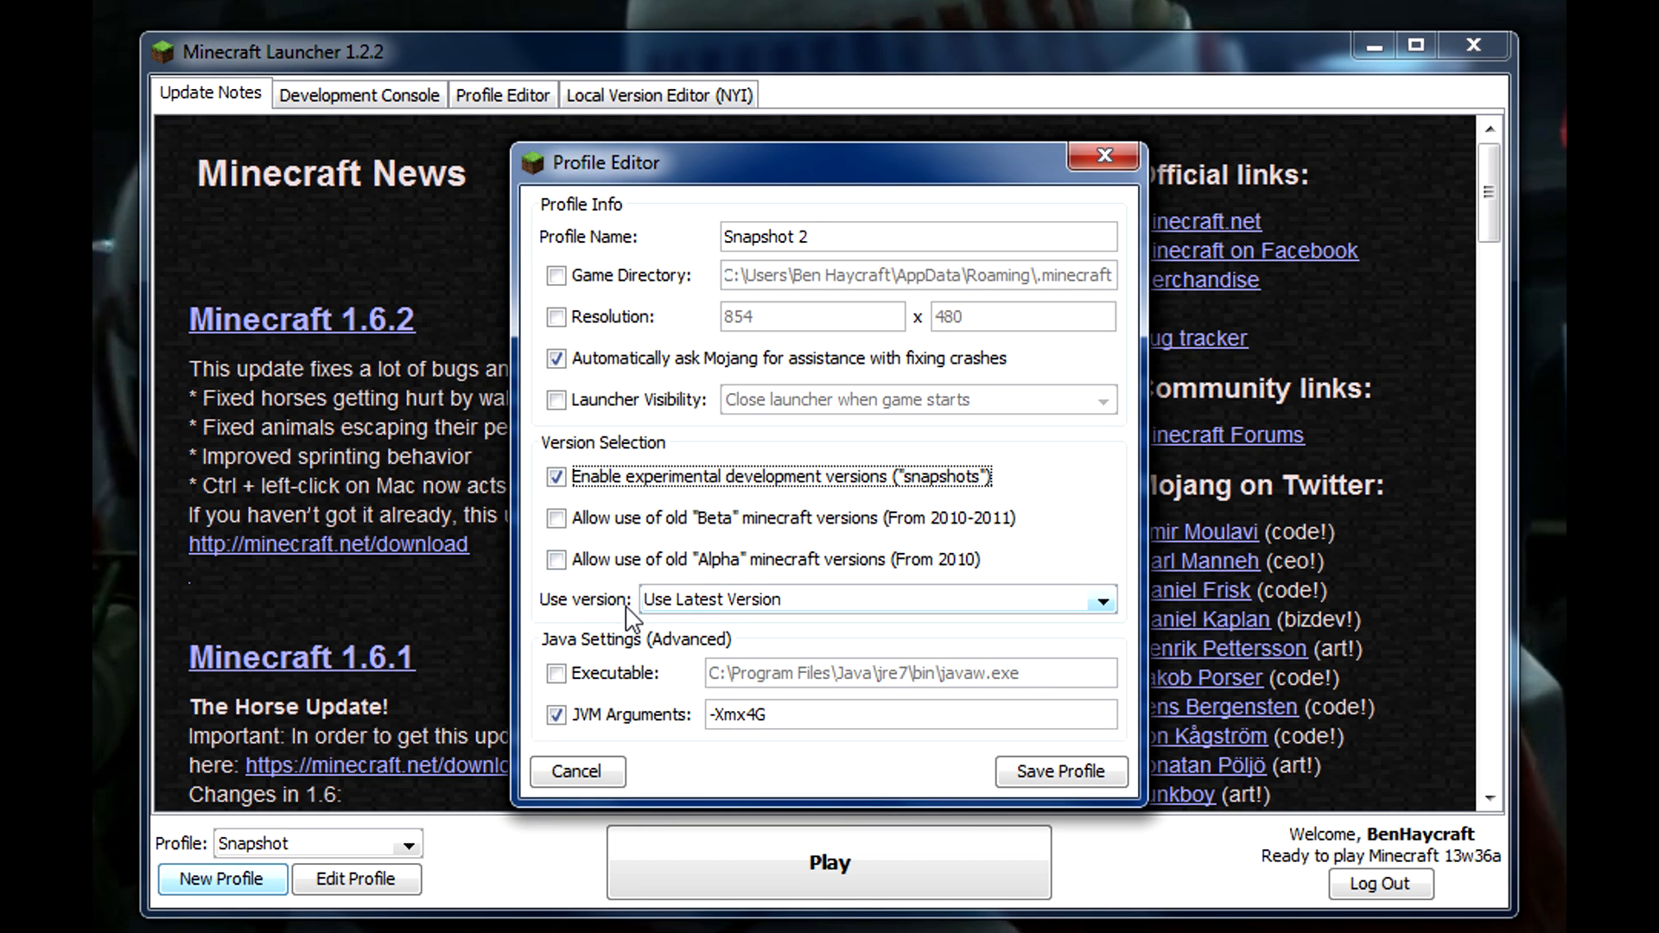
mouse_move(732, 647)
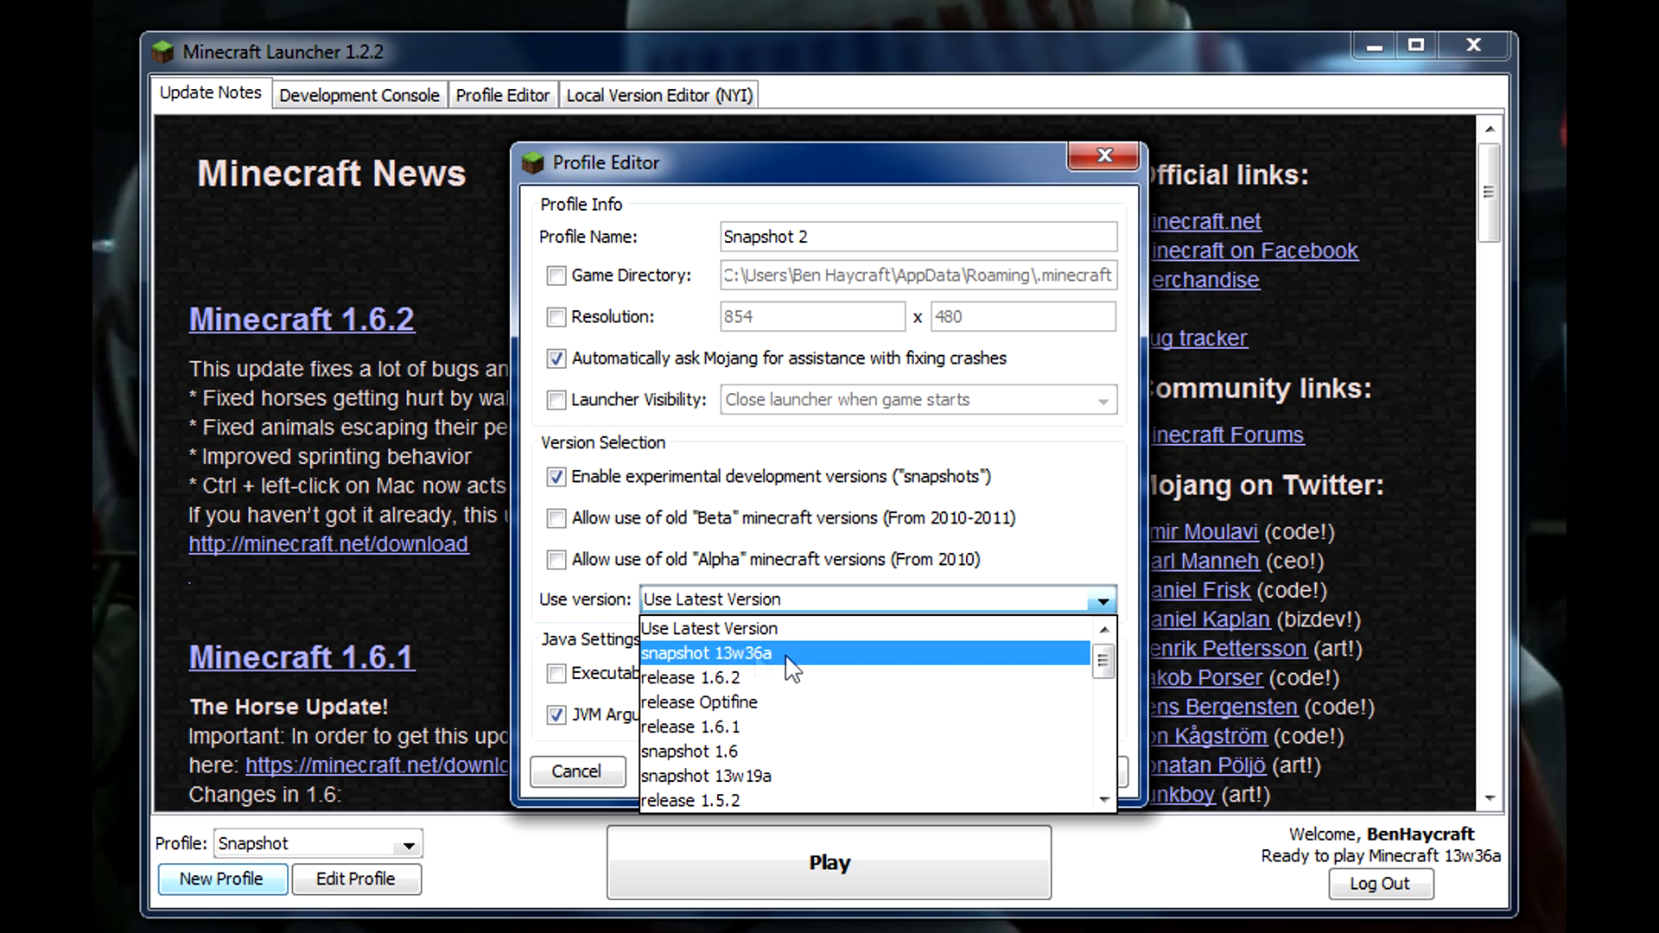
mouse_move(761, 673)
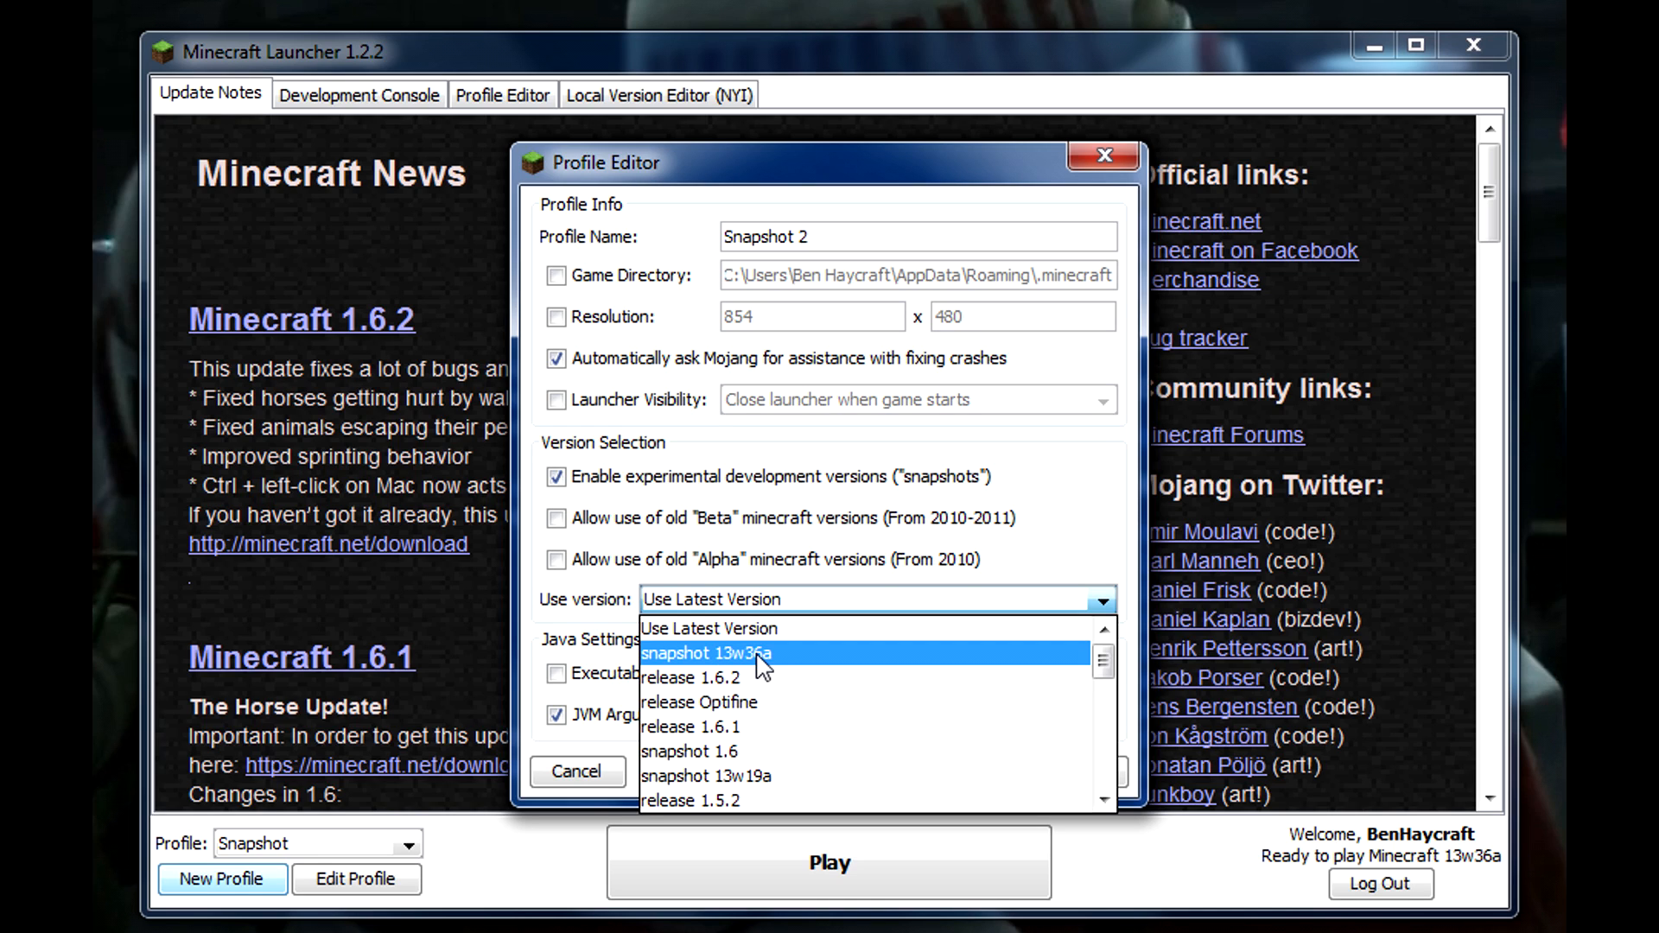
mouse_move(692, 629)
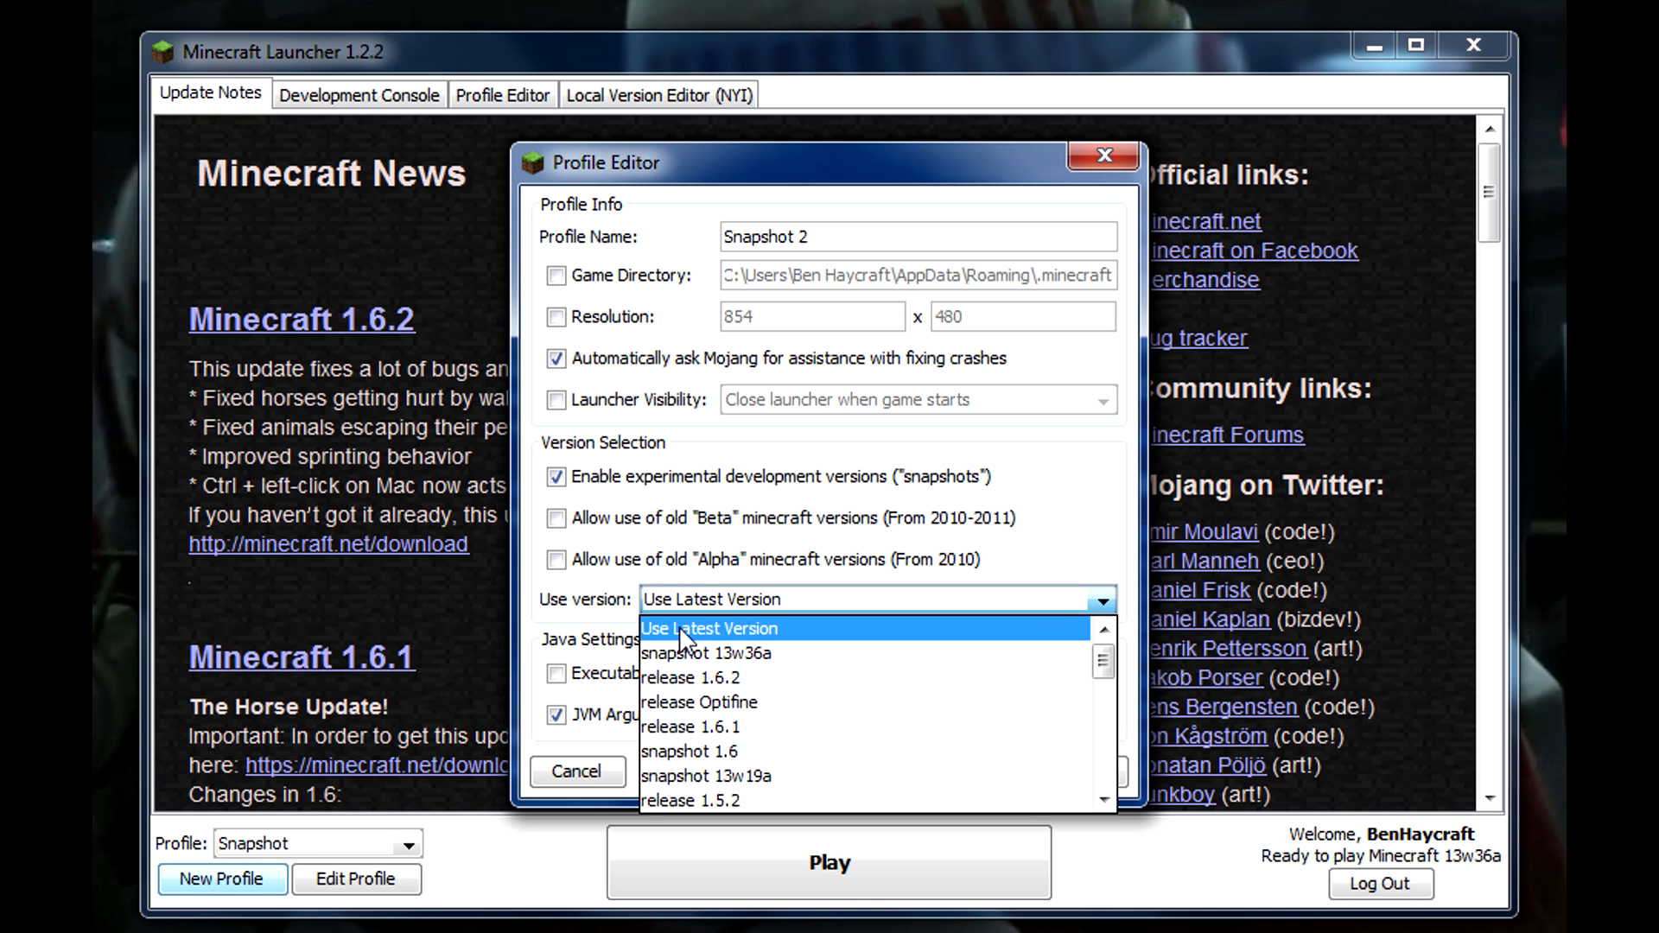
left_click(708, 629)
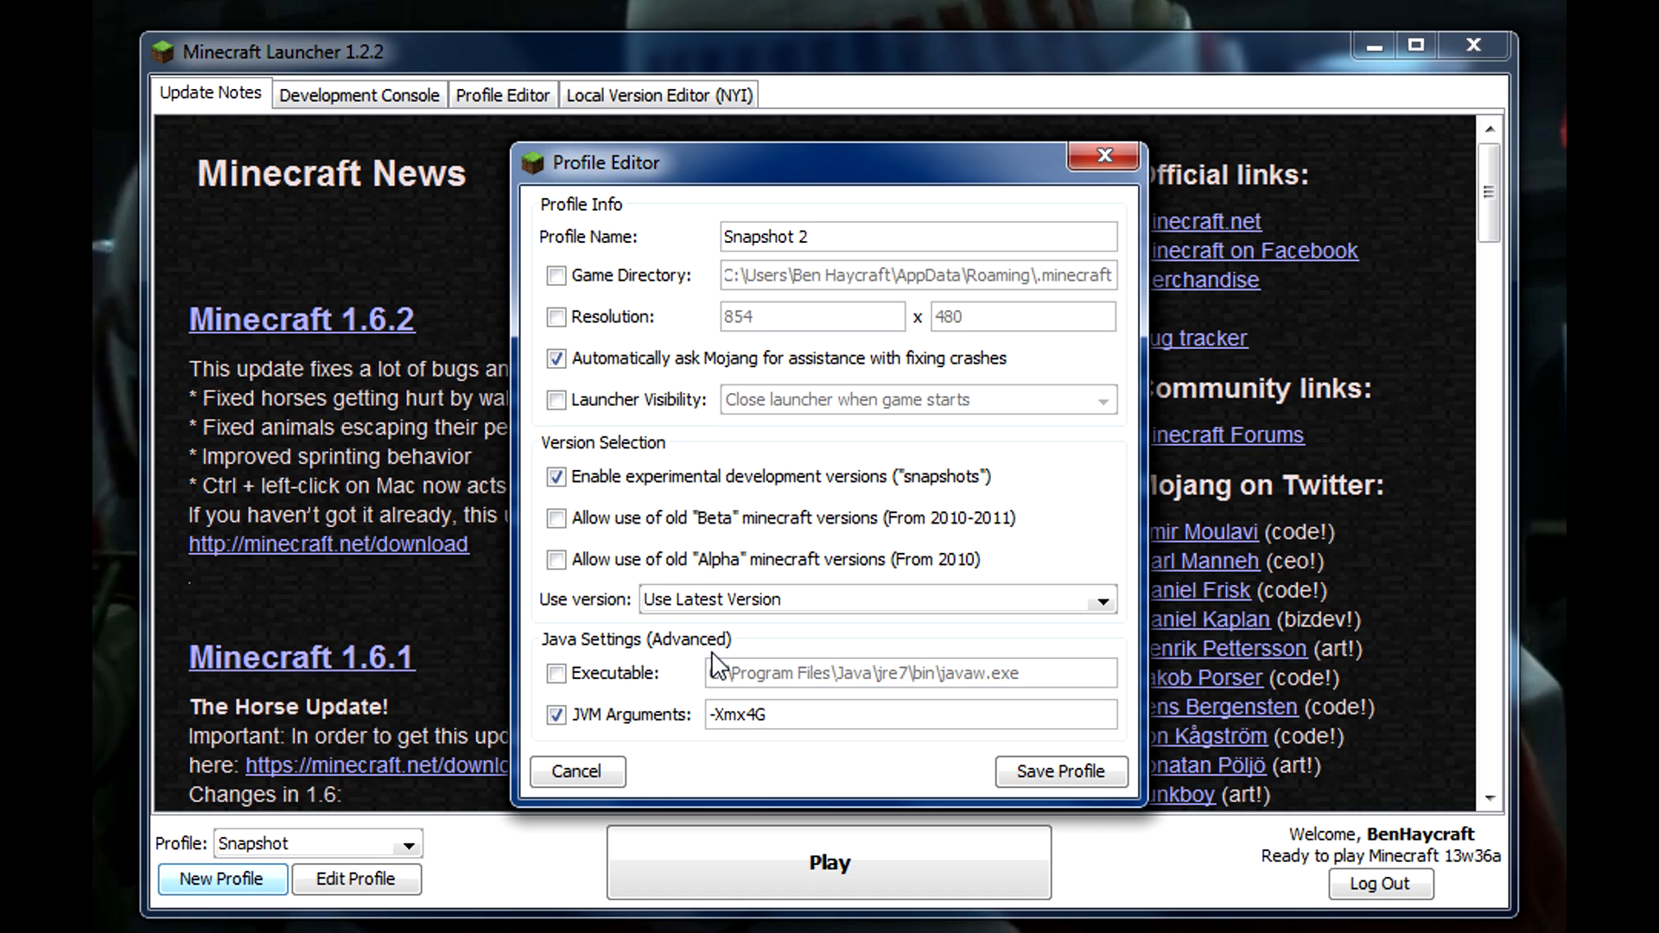
mouse_move(740, 674)
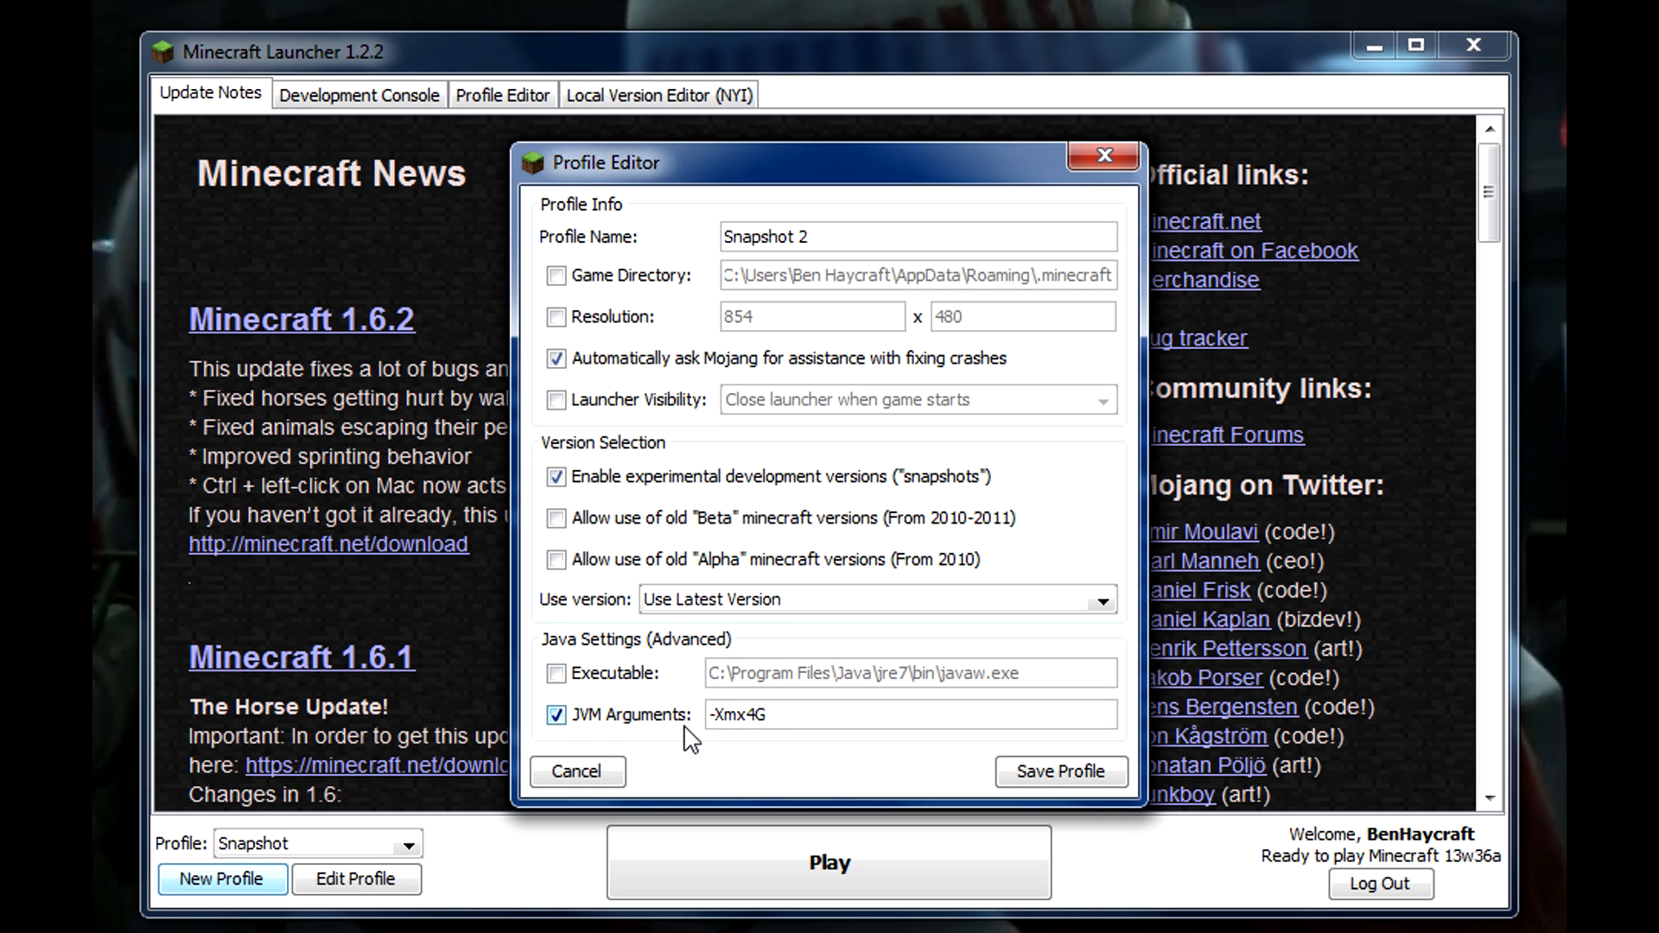
Keep JVM arguments enabled, save the Snapshot 2 profile and play it into Minecraft 13w36a
left_click(557, 713)
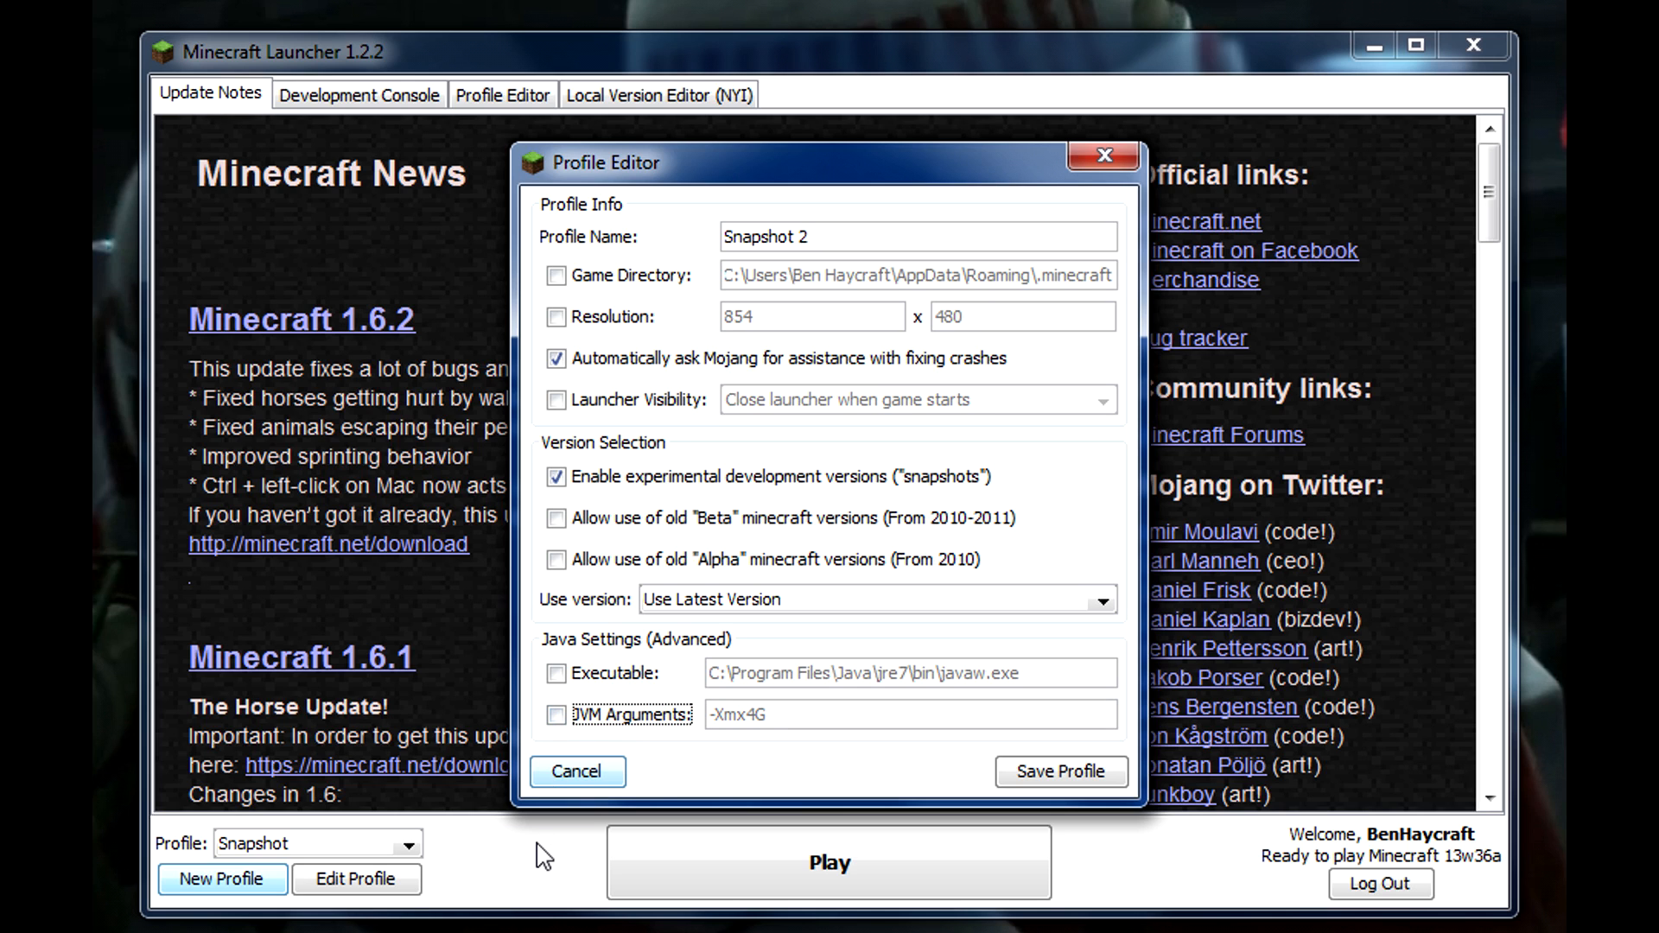
left_click(556, 715)
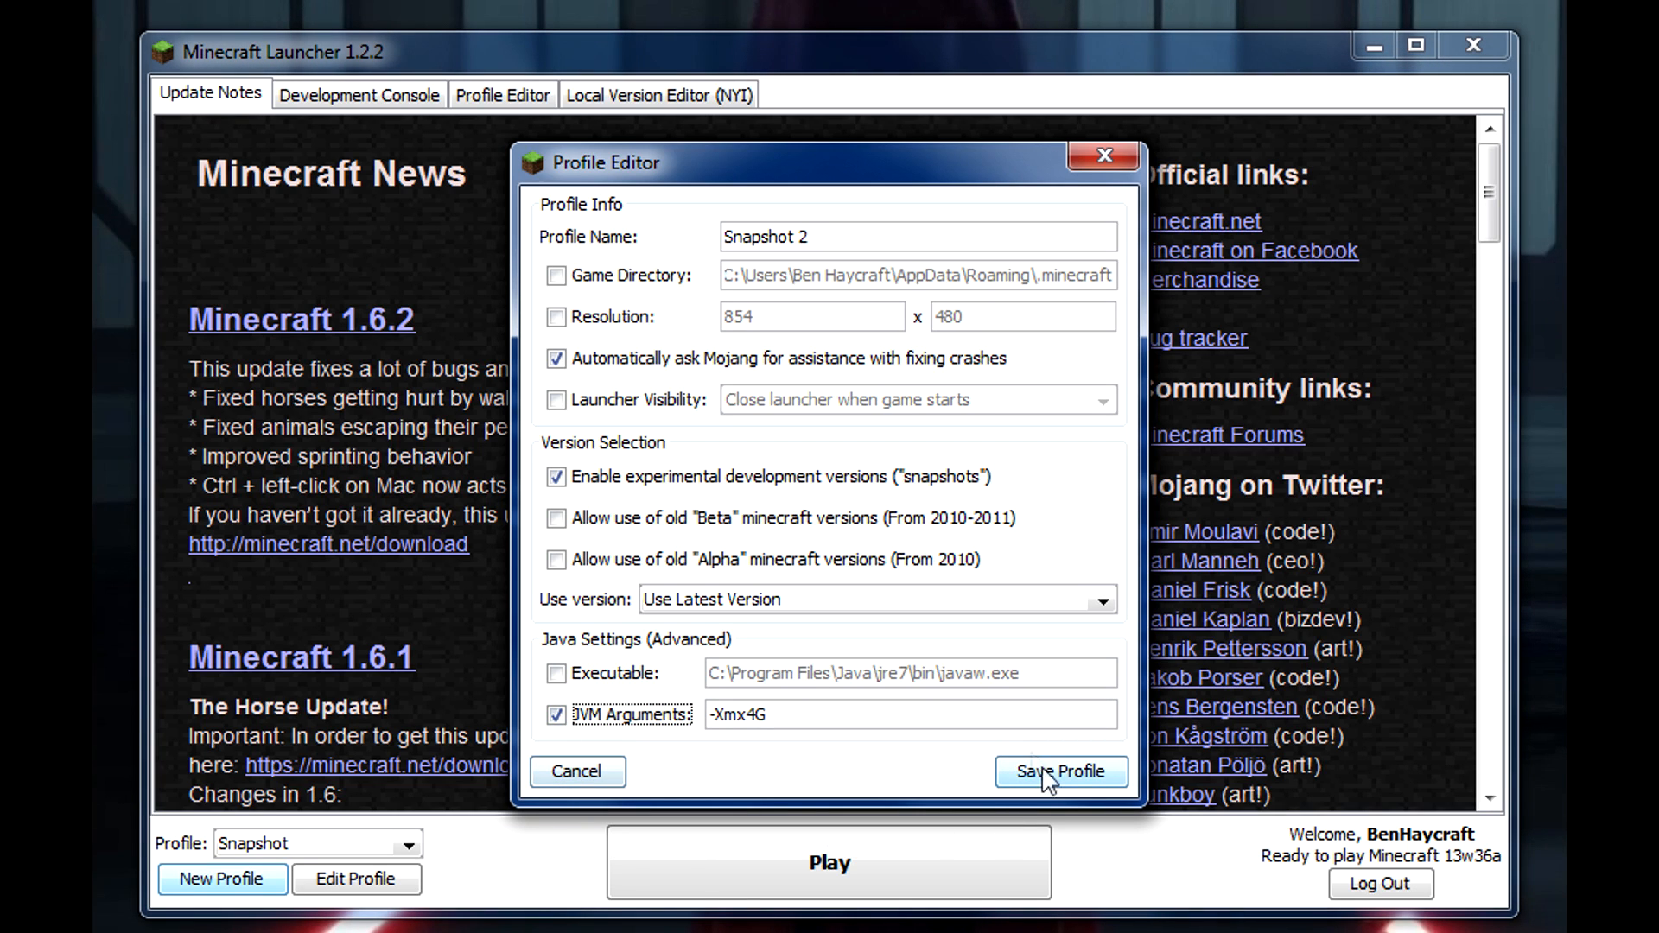
left_click(1062, 771)
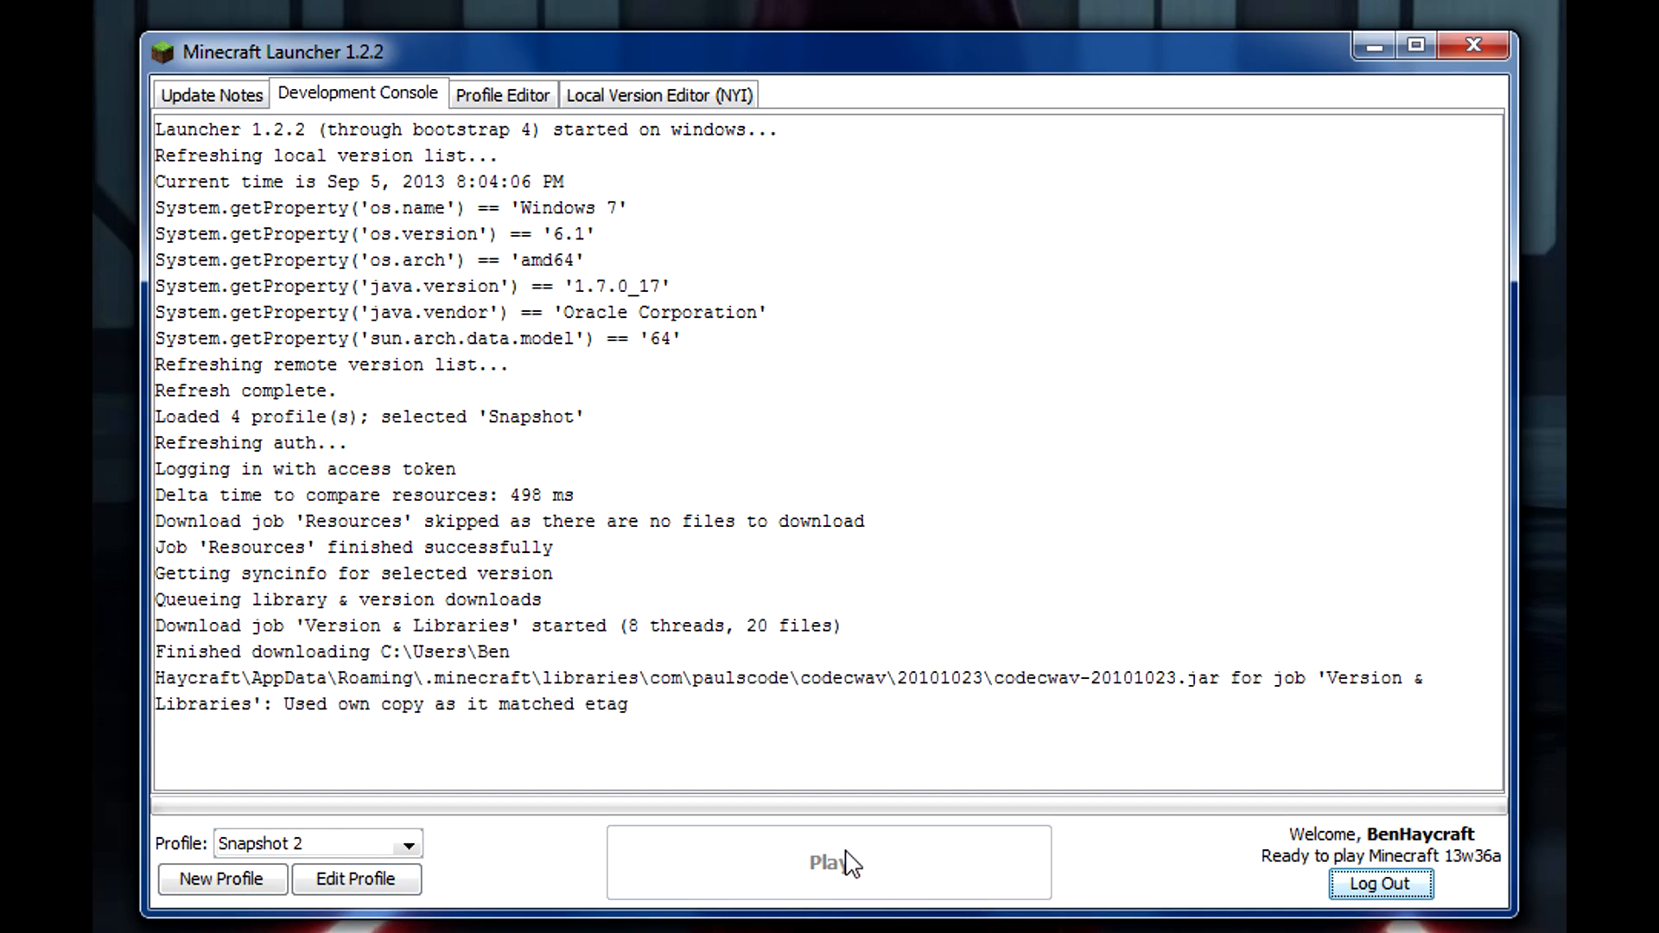
left_click(828, 862)
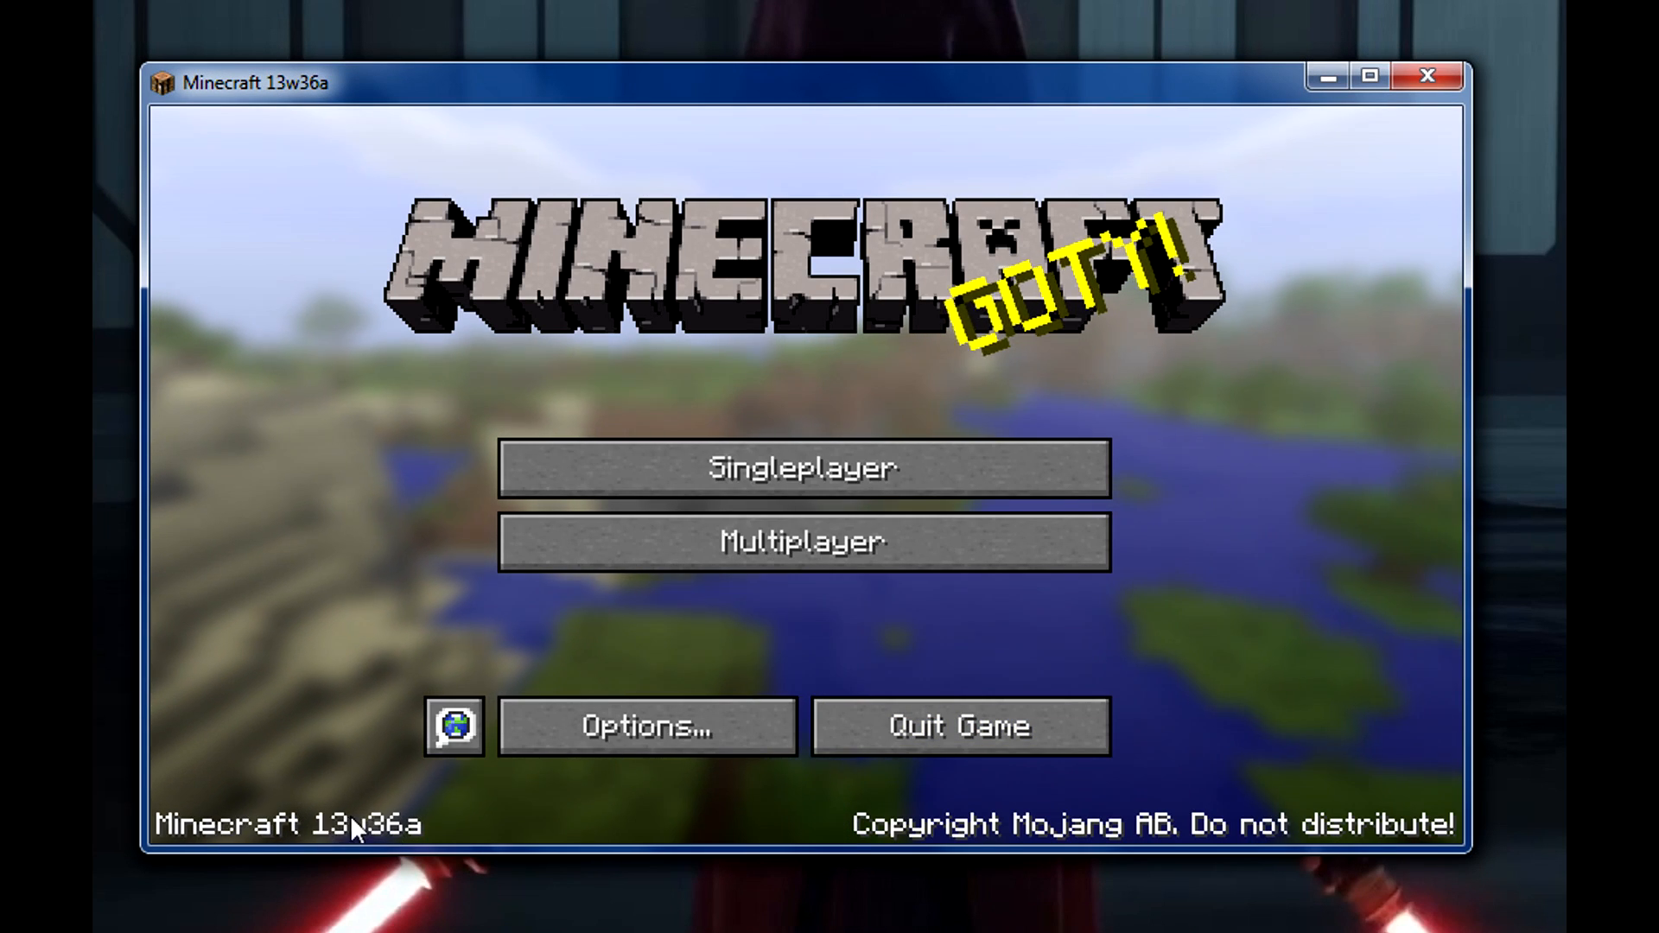
mouse_move(280, 780)
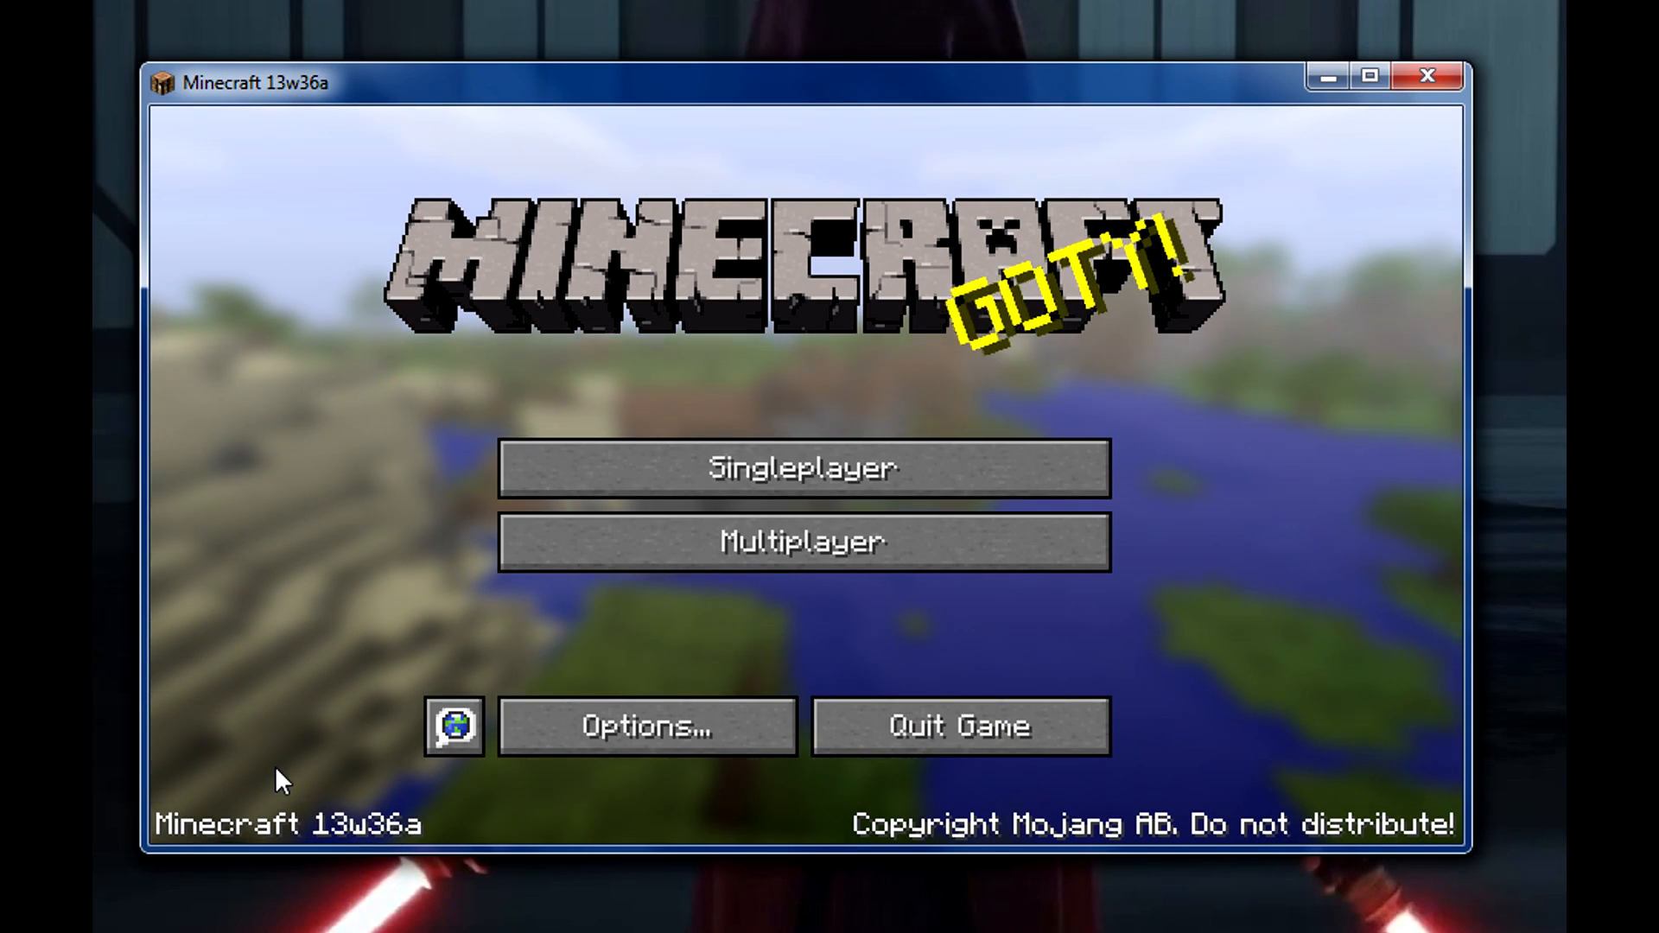